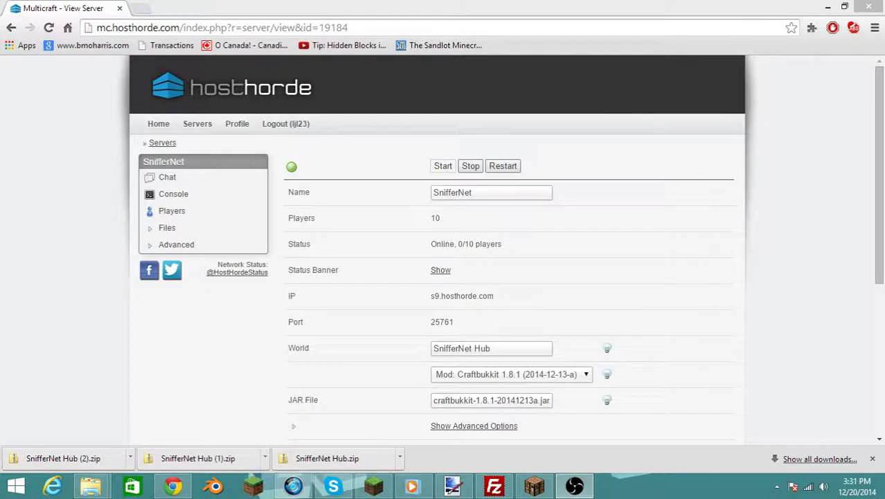
mouse_move(572, 150)
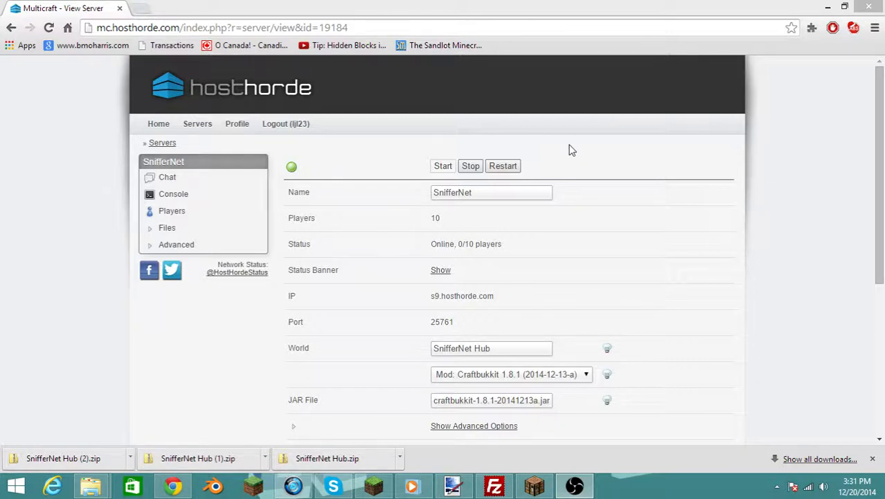
mouse_move(317, 88)
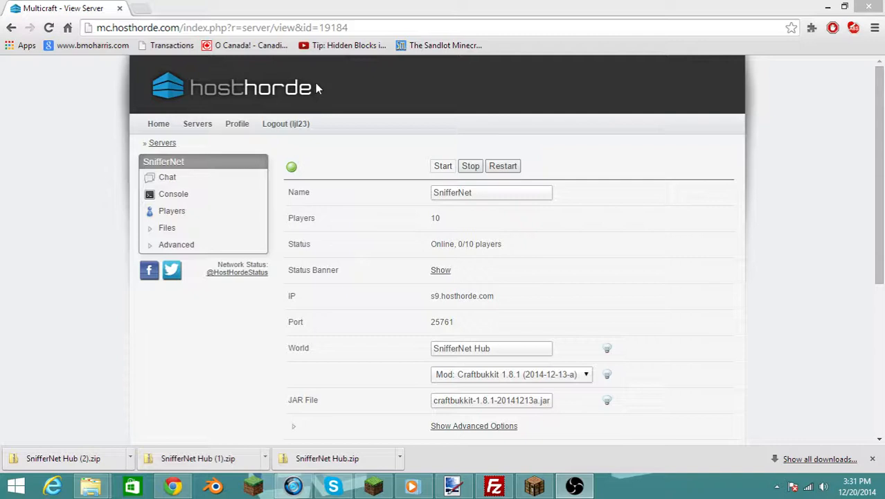
mouse_move(382, 136)
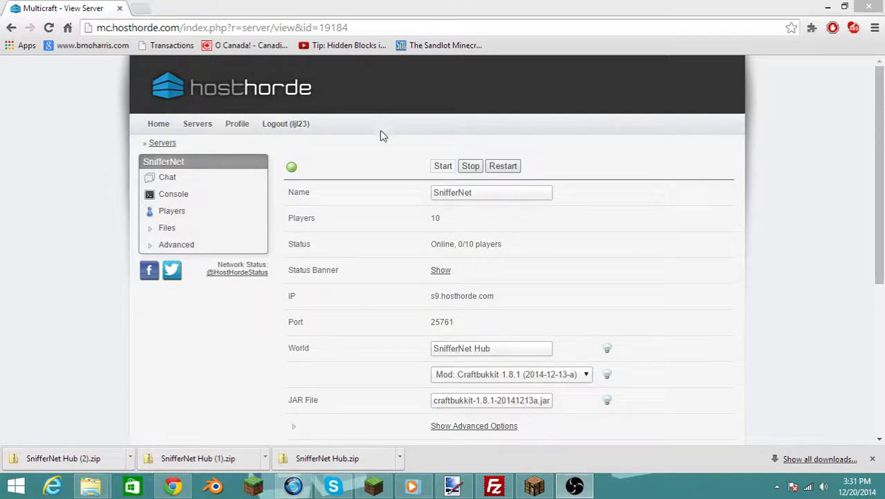
mouse_move(245, 195)
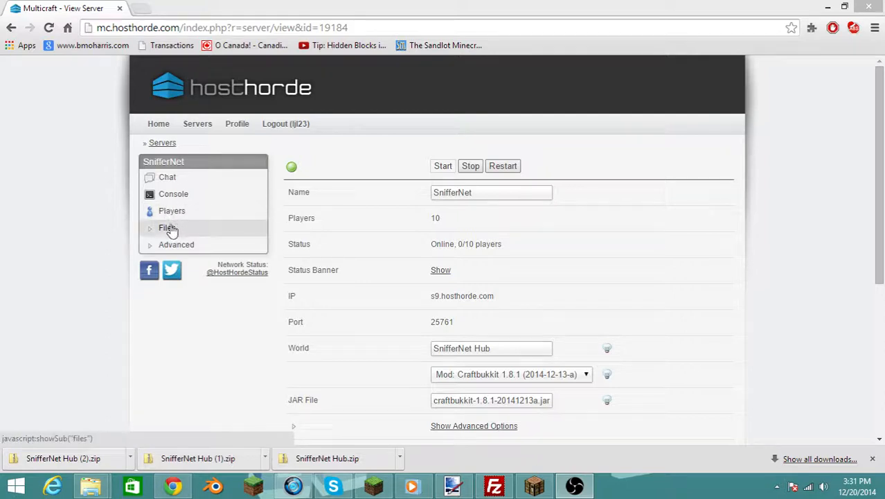
Step: Reach the SnifferNet FTP login page via Files > FTP File Access, showing host s9.hosthorde.com and port 21
left_click(167, 227)
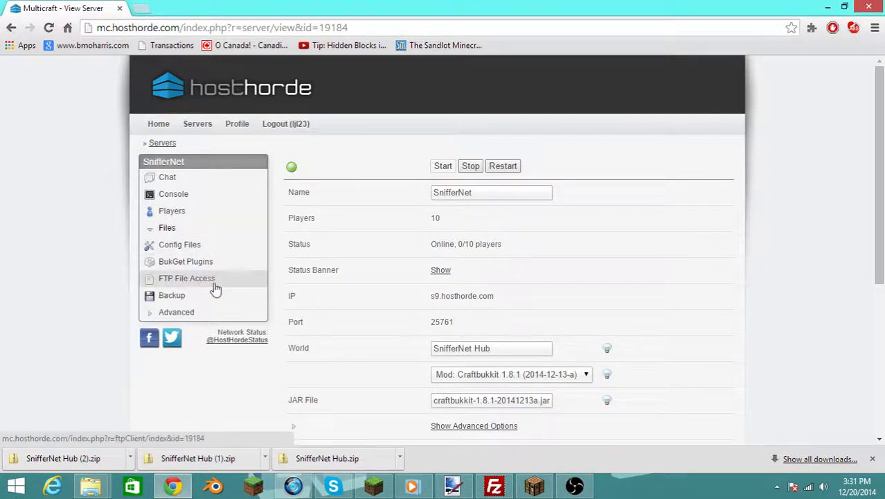
left_click(186, 277)
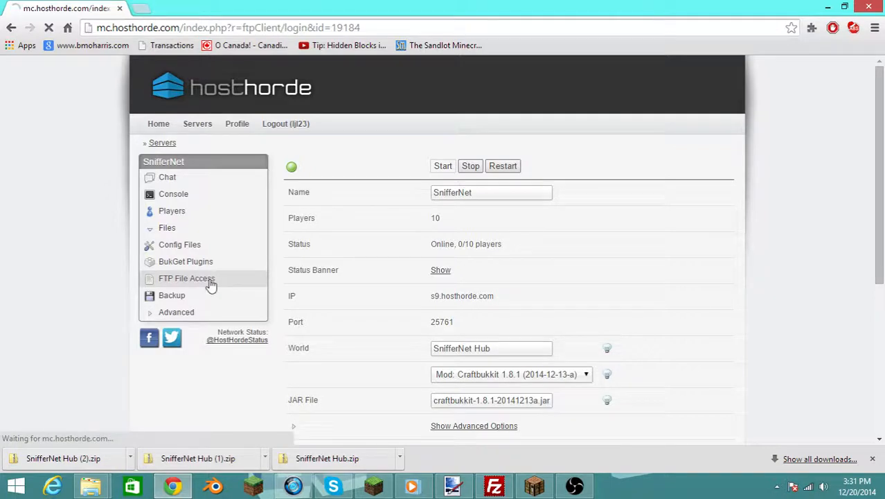
left_click(186, 277)
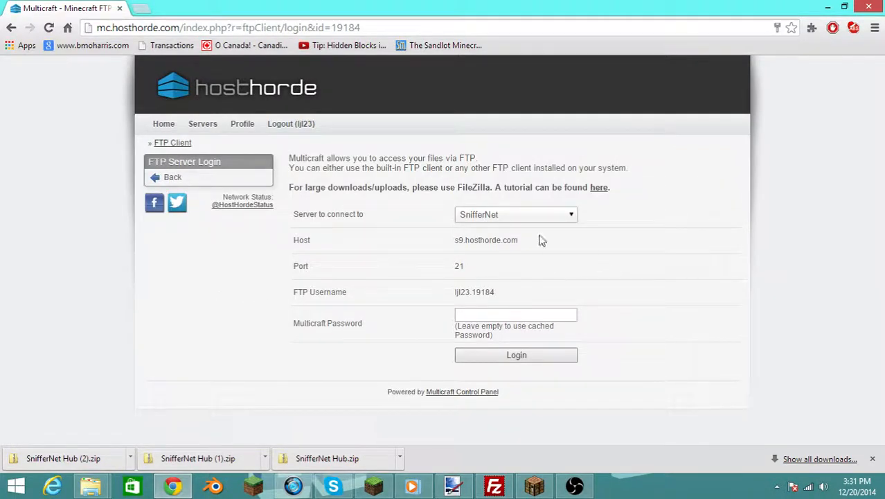
mouse_move(521, 249)
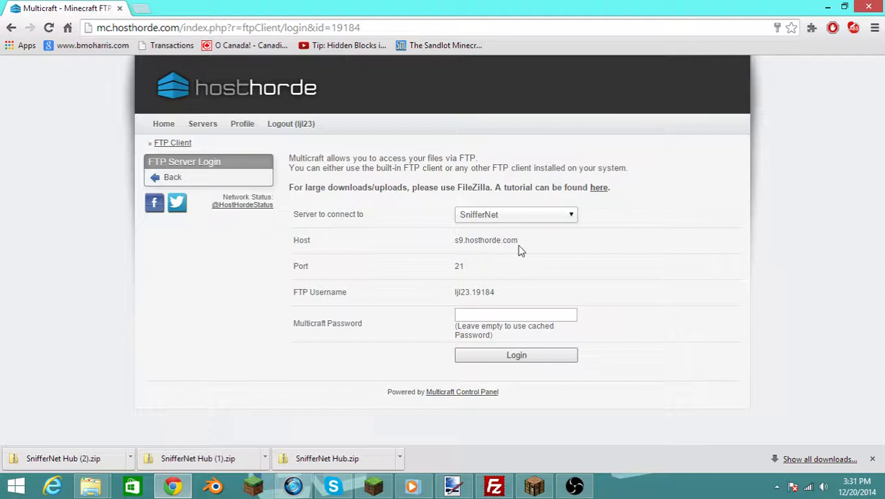
double_click(503, 239)
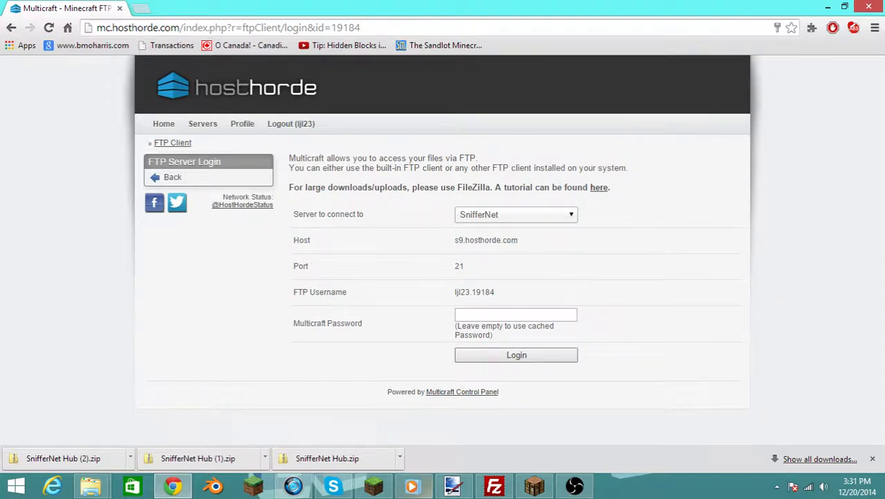
Step: In FileZilla, connect to the saved Hosthorde site, establishing the connection in a new tab
left_click(493, 484)
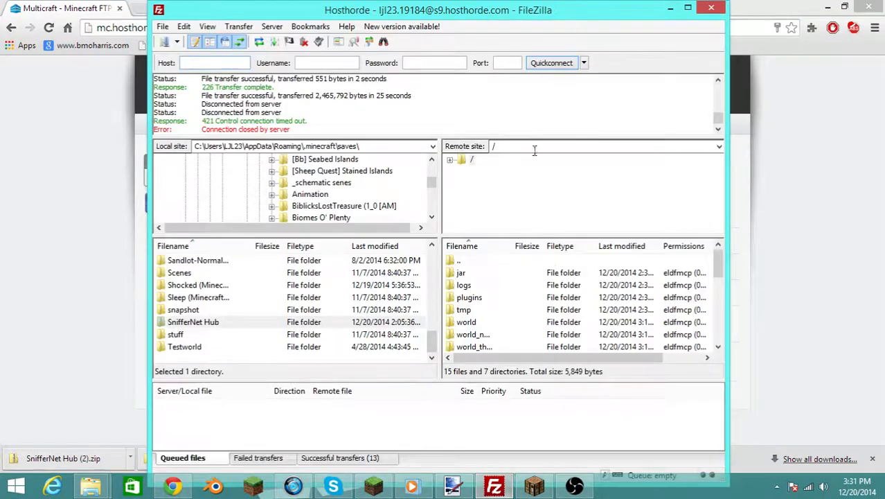
left_click(214, 62)
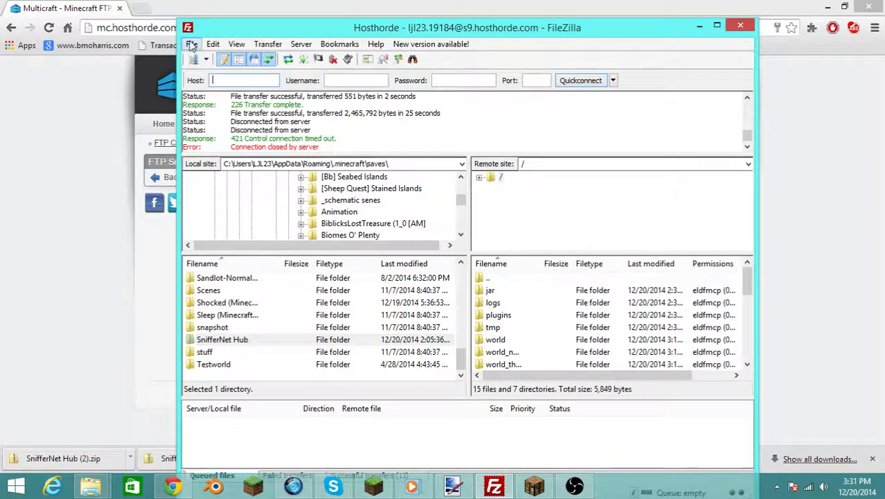
left_click(213, 43)
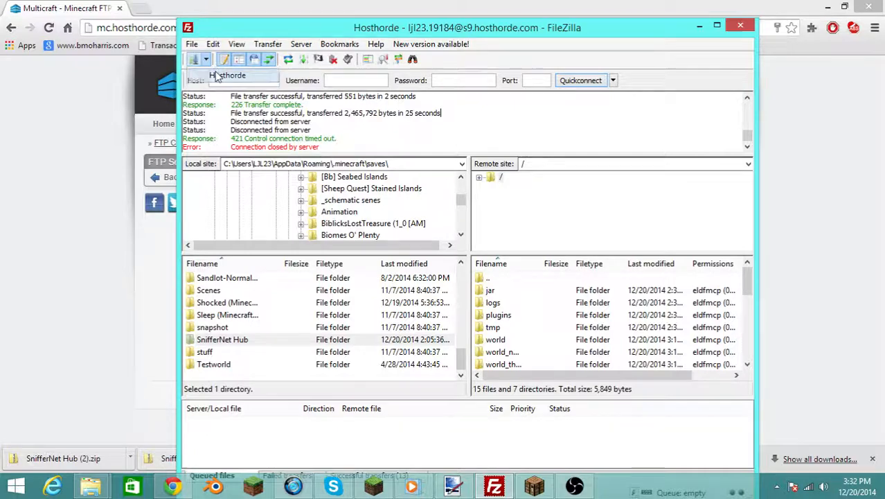
left_click(580, 79)
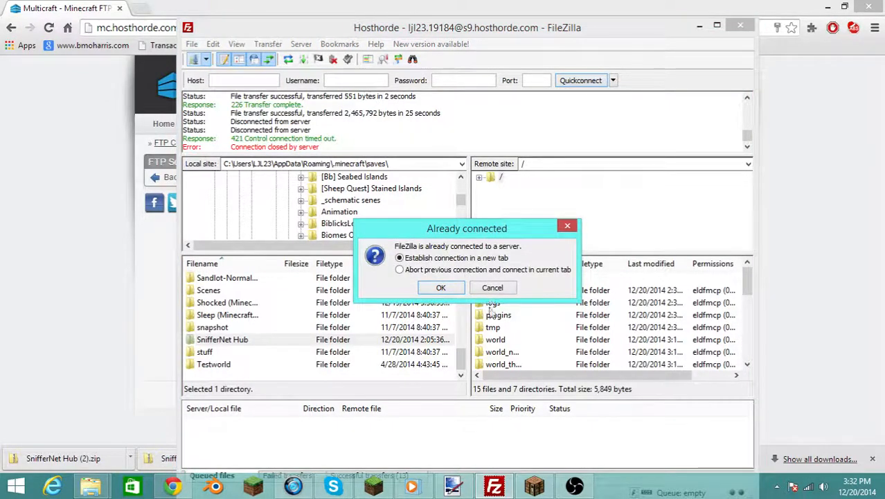
left_click(441, 287)
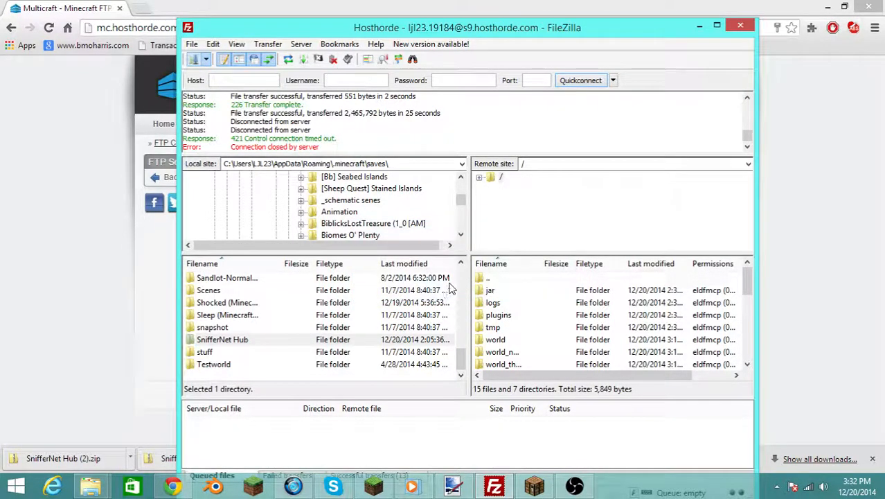
mouse_move(295, 75)
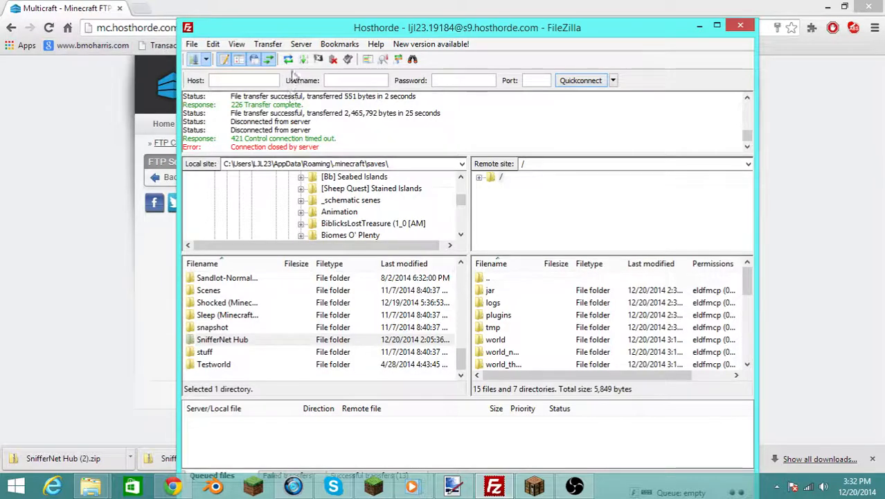
Step: Show the Hosthorde entry in Site Manager with host s9.hosthorde.com, FTP protocol and Normal logon
left_click(197, 58)
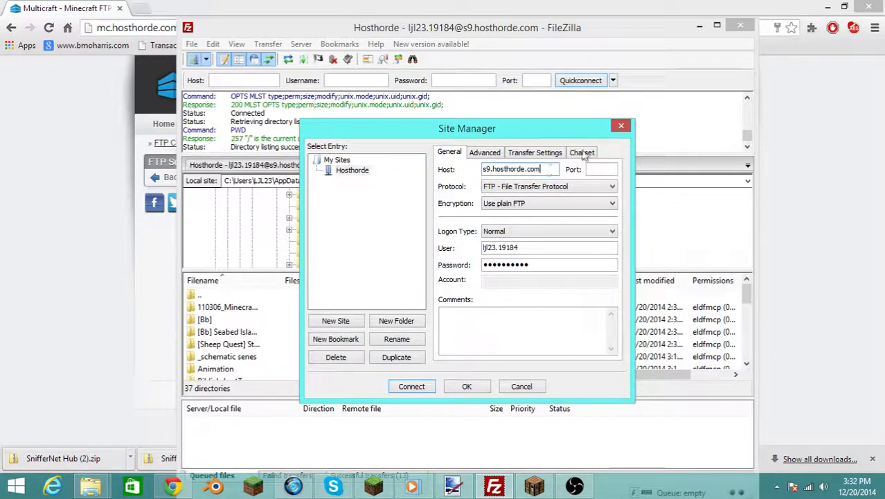
mouse_move(699, 16)
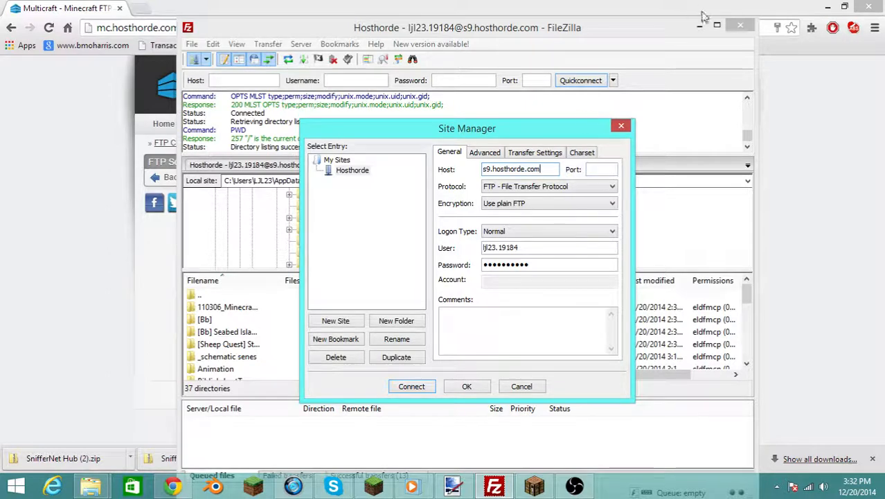
mouse_move(698, 33)
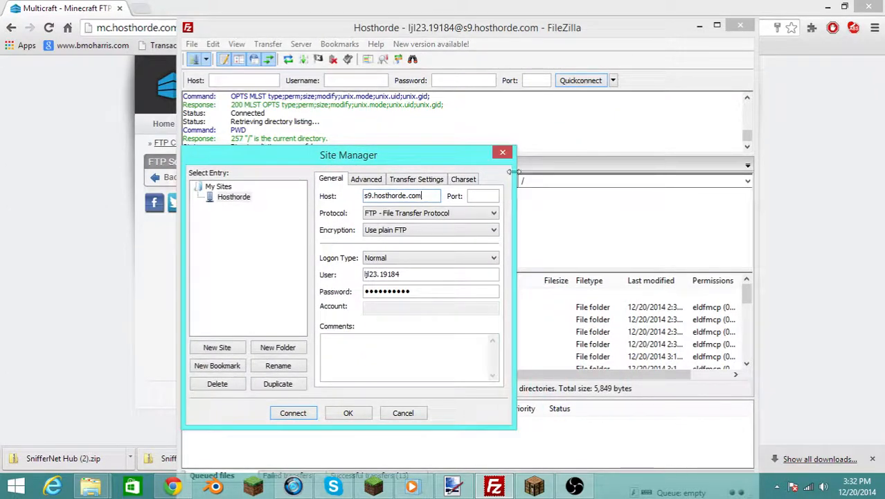
Step: Move FileZilla aside to compare the Multicraft FTP login details, then bring it back and reopen Site Manager
left_click(292, 413)
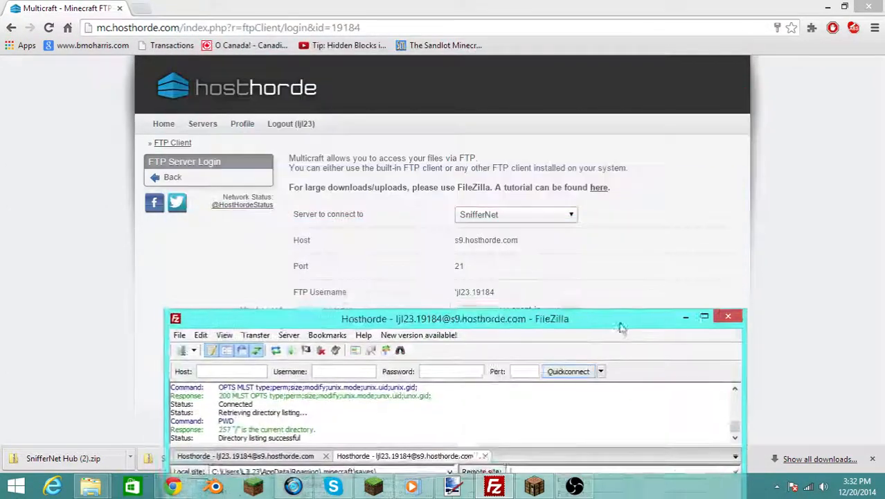
left_click_drag(454, 319, 552, 390)
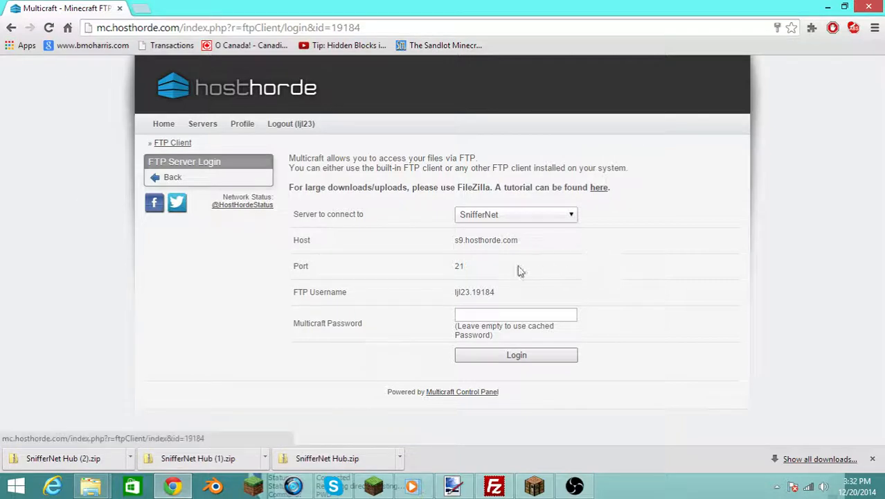
mouse_move(525, 473)
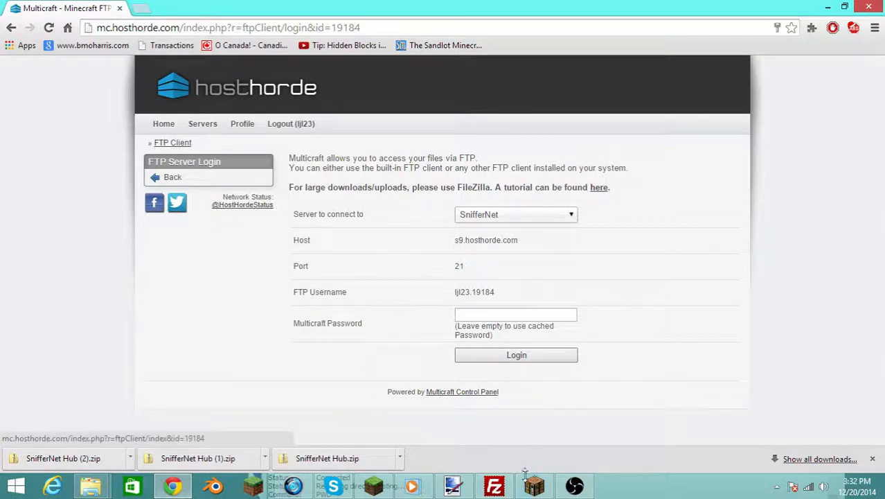
mouse_move(525, 417)
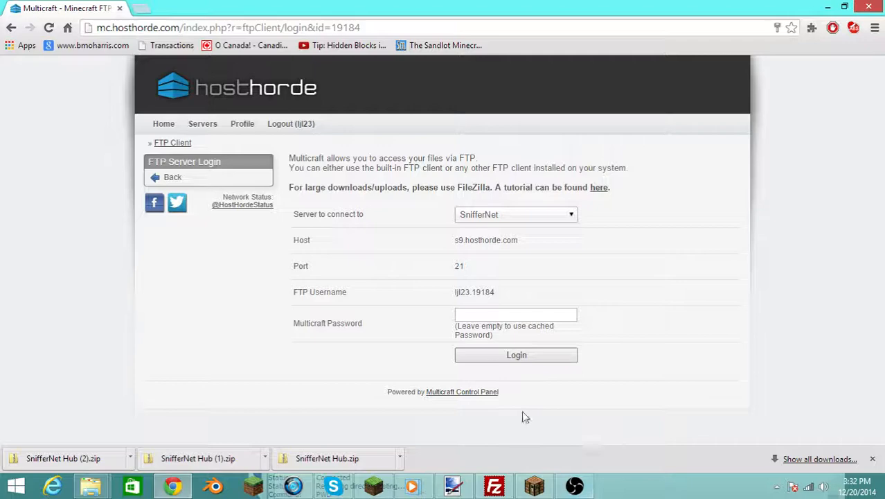
left_click(494, 485)
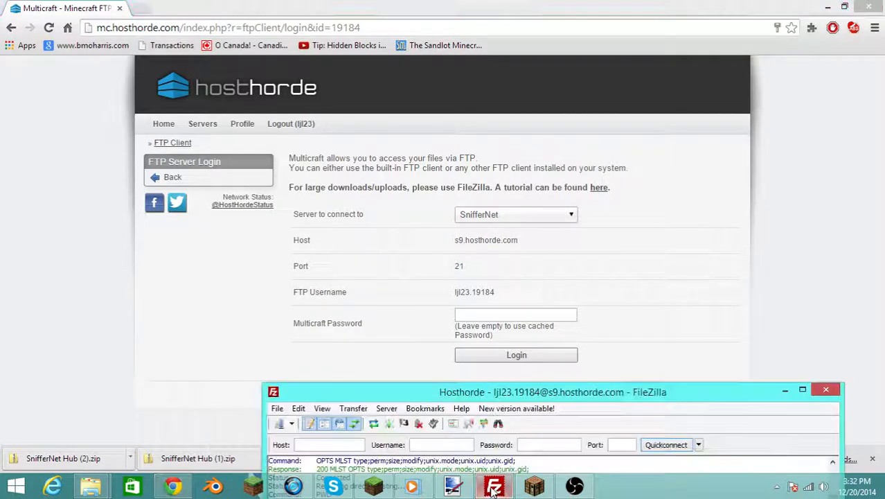
left_click_drag(553, 390, 493, 310)
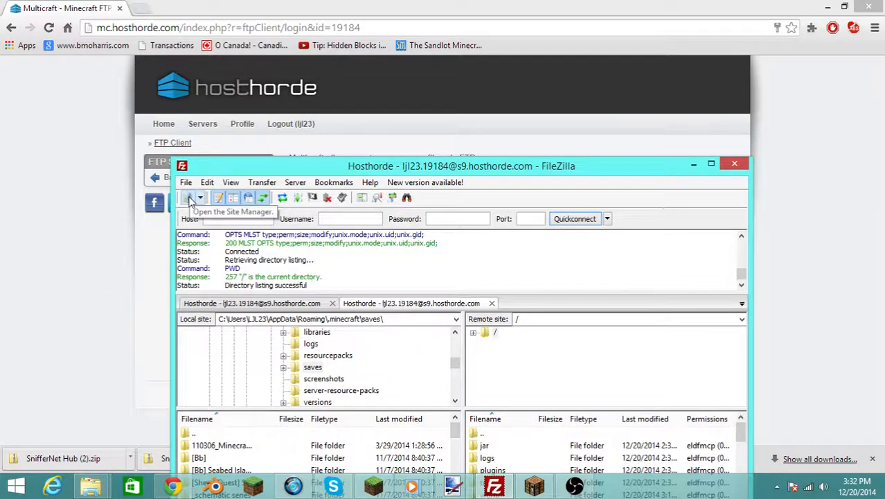
left_click(191, 196)
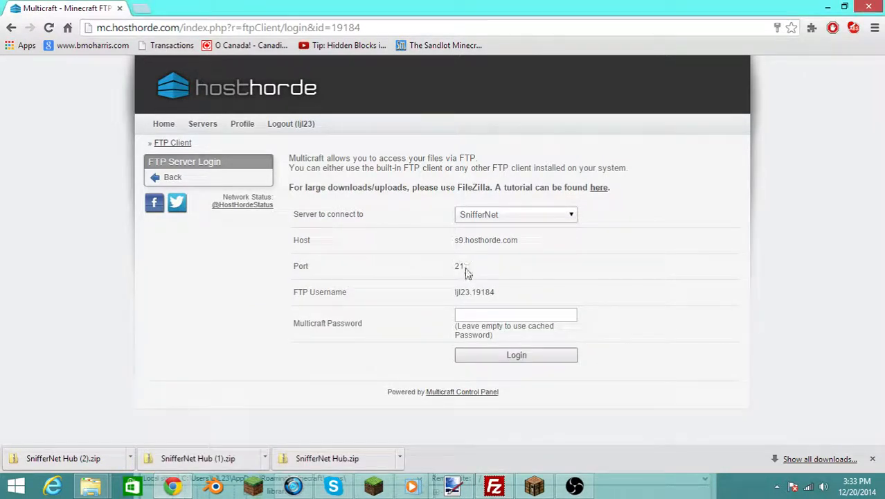
mouse_move(449, 437)
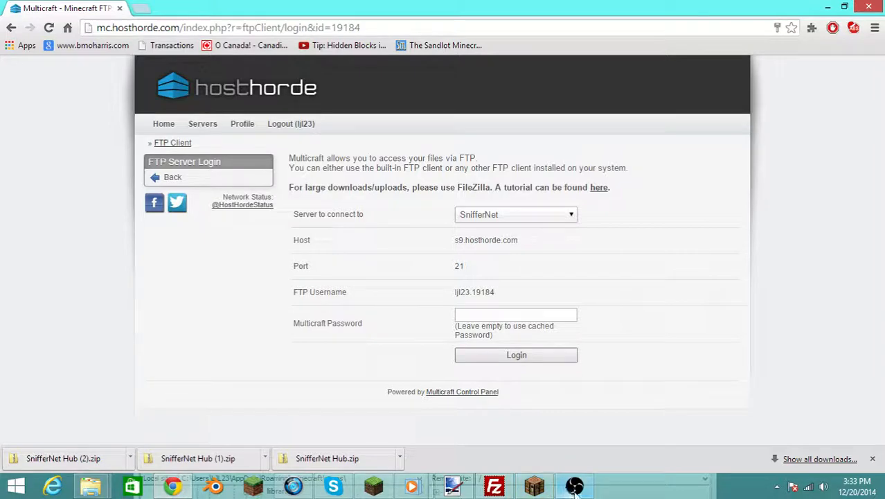
mouse_move(493, 485)
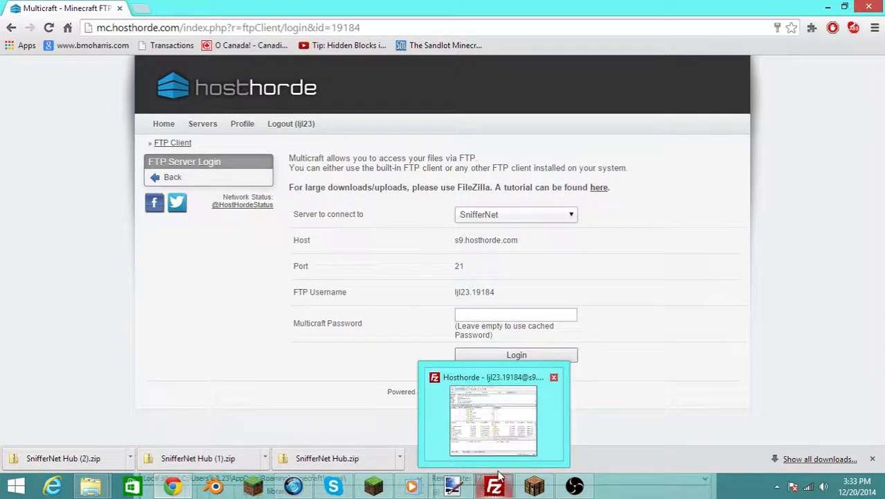
Step: Check the Hosthorde entry keeps Normal logon with its saved username and password
left_click(493, 419)
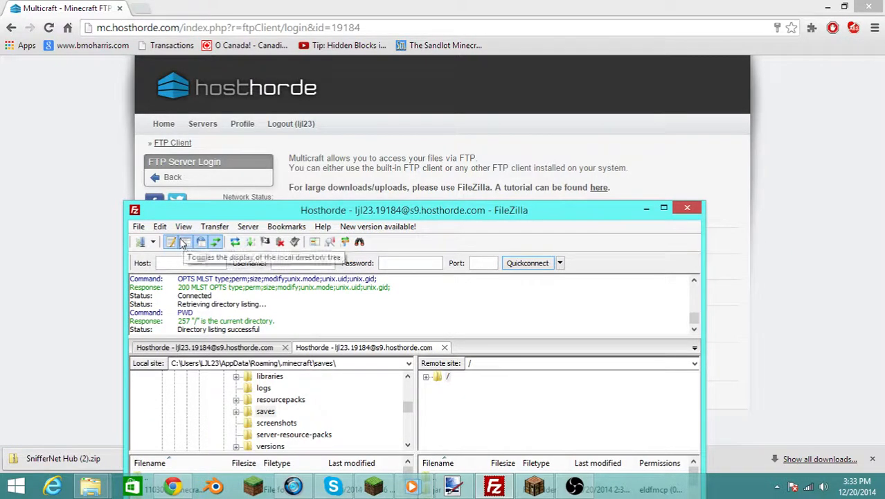
left_click(142, 241)
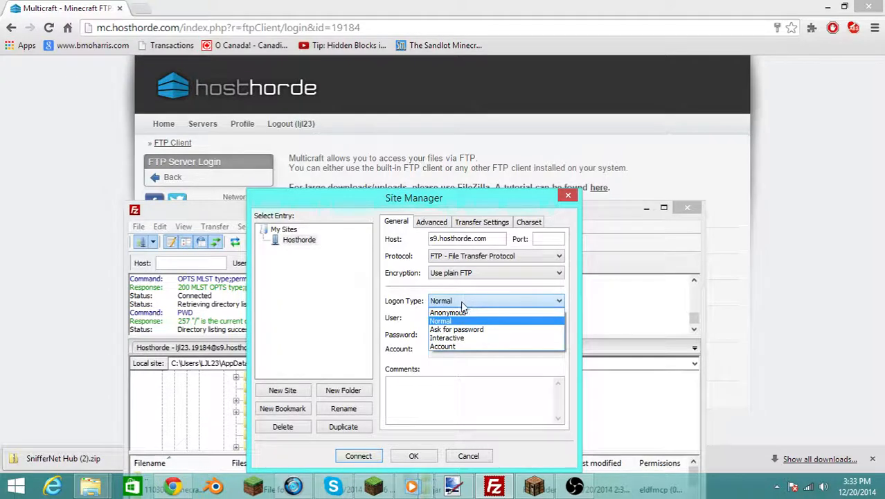
mouse_move(448, 313)
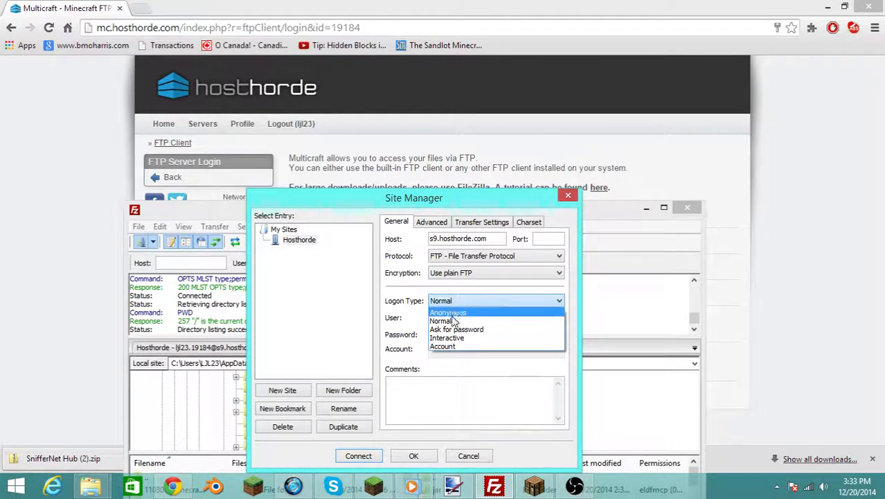
left_click(441, 321)
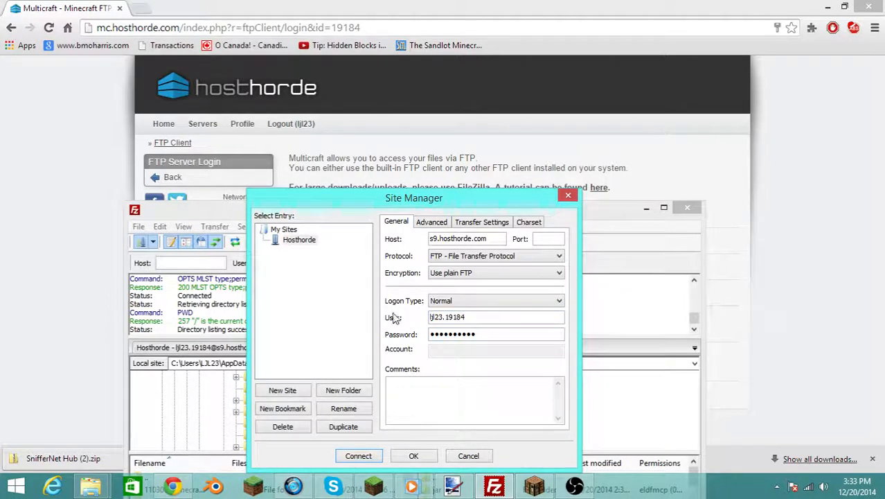
mouse_move(496, 332)
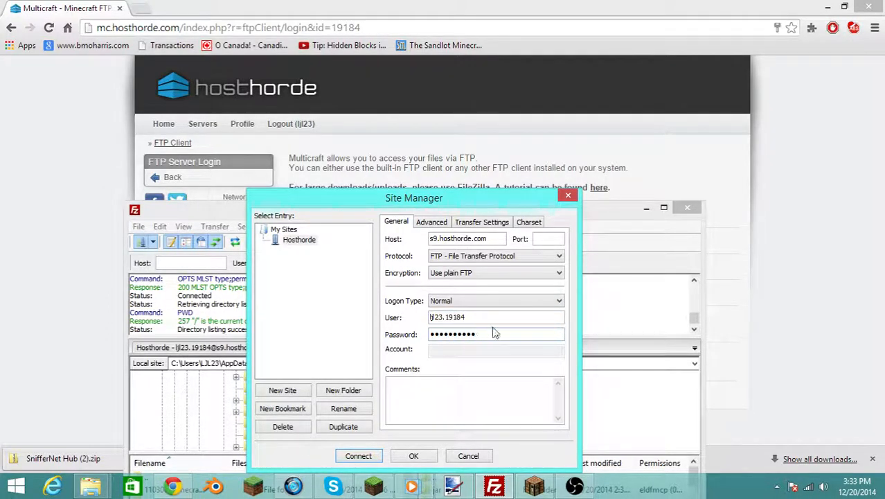
mouse_move(413, 455)
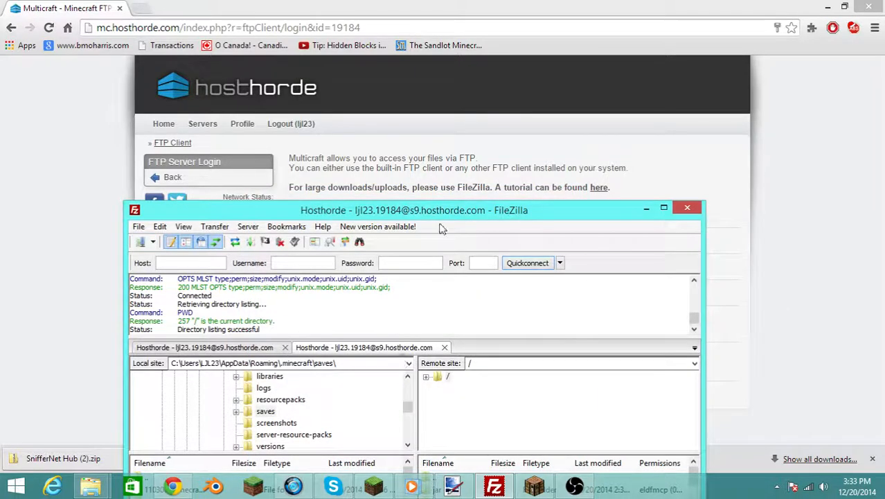
mouse_move(247, 346)
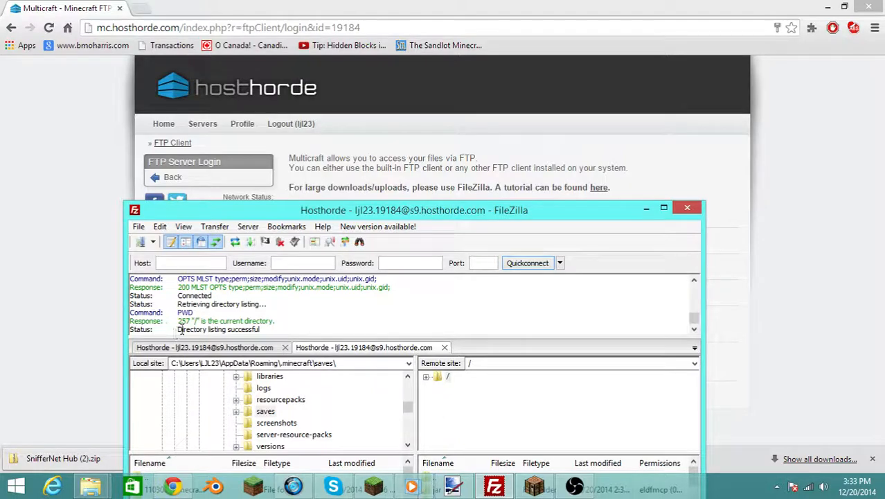
mouse_move(438, 391)
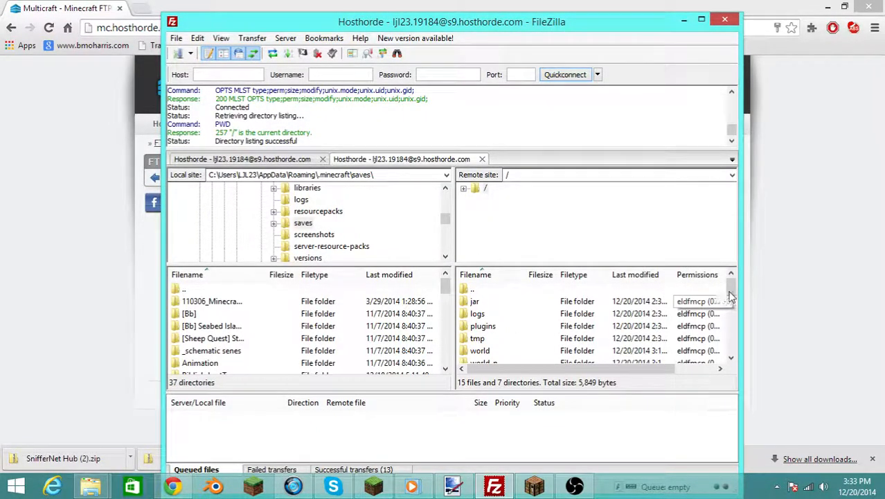
Step: Browse the local pane into AppData\Roaming\.minecraft\saves
scroll("down", 3)
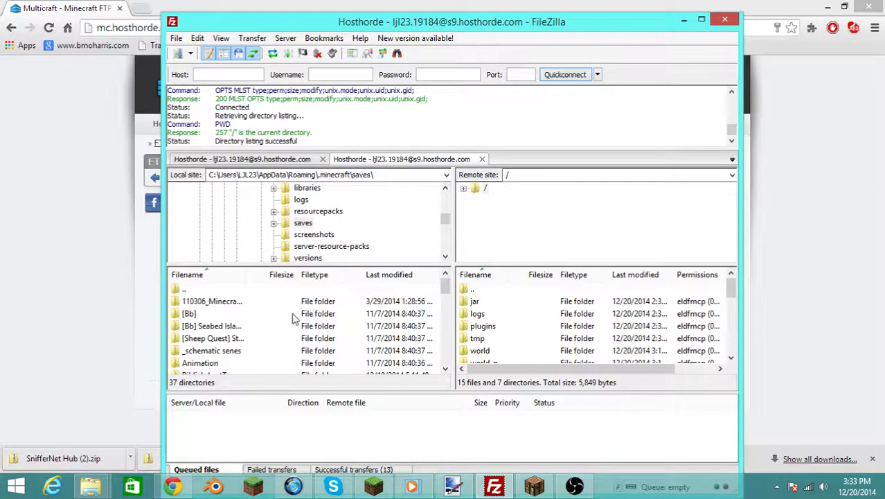
scroll("down", 3)
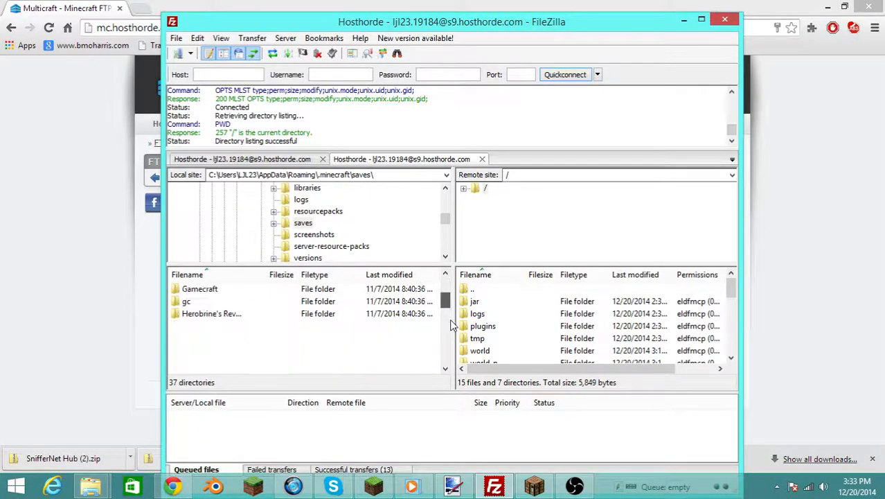
scroll("up", 3)
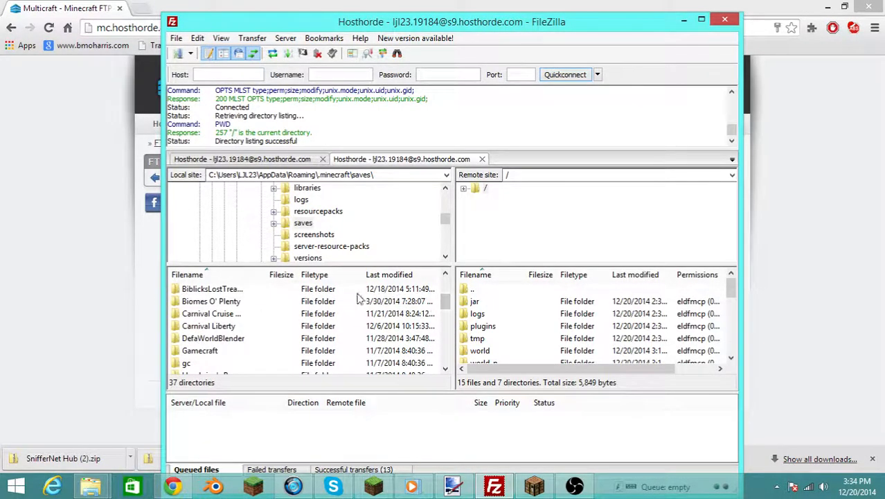
mouse_move(371, 223)
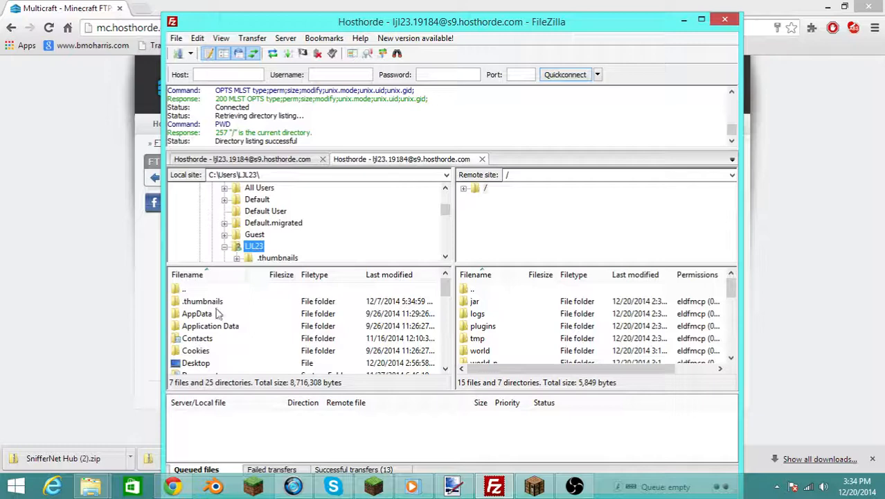
left_click(196, 313)
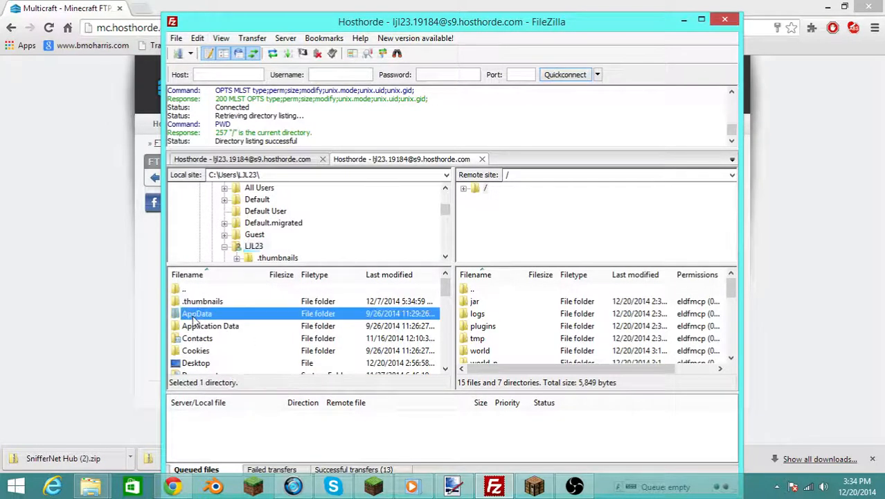
double_click(197, 313)
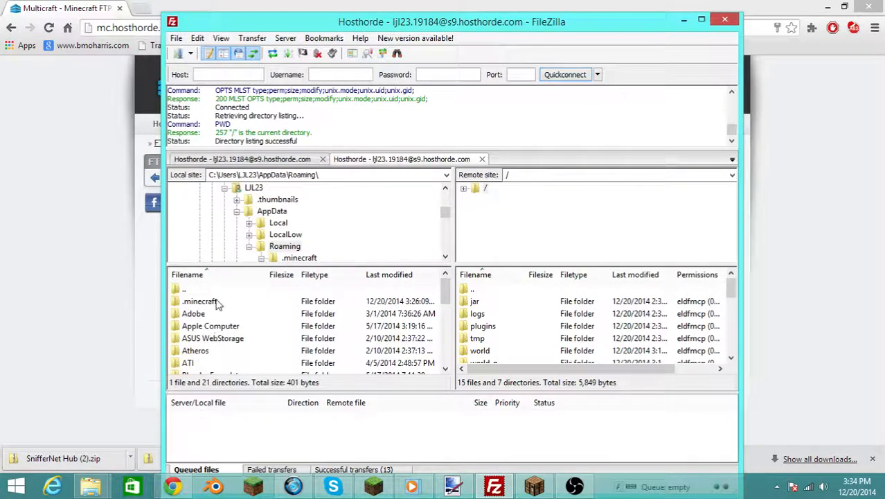
double_click(199, 301)
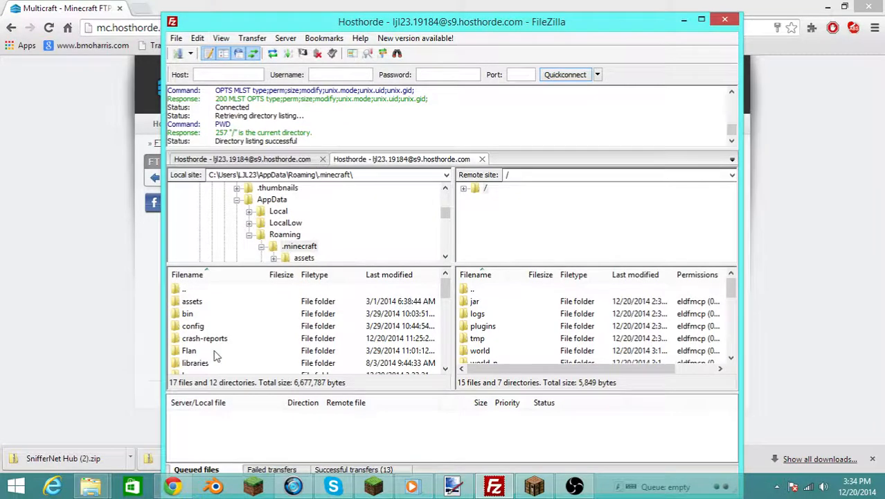
double_click(302, 246)
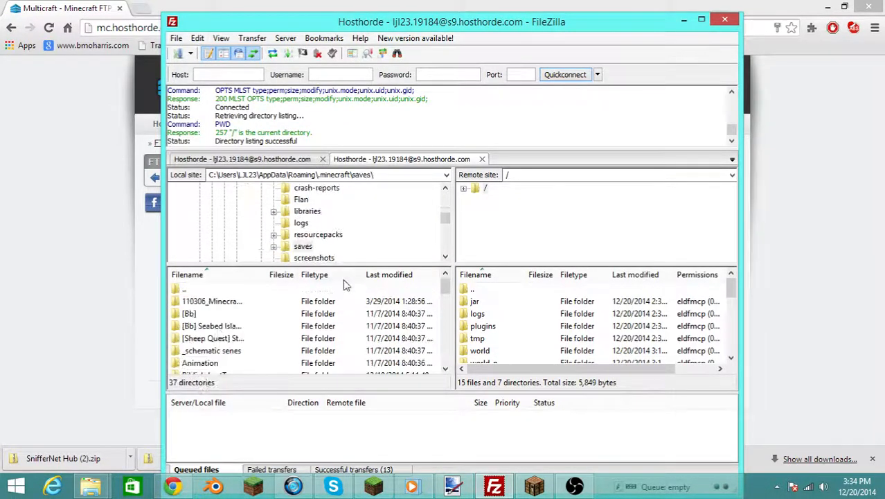
Step: Locate and select the RUBY DREAM world folder in the saves list for upload
scroll("down", 3)
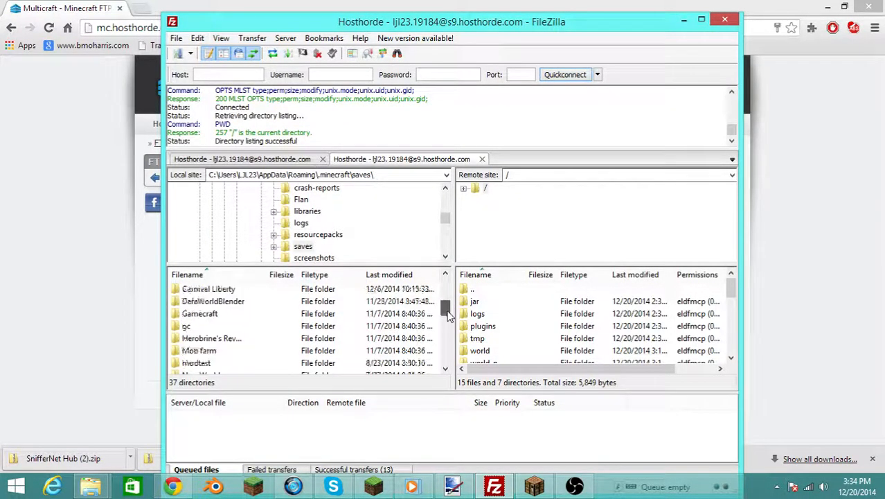
scroll("down", 3)
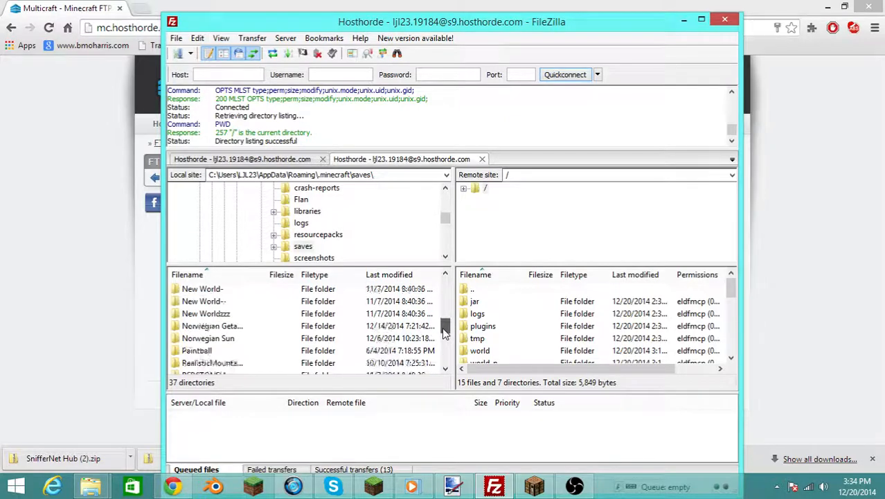
scroll("down", 3)
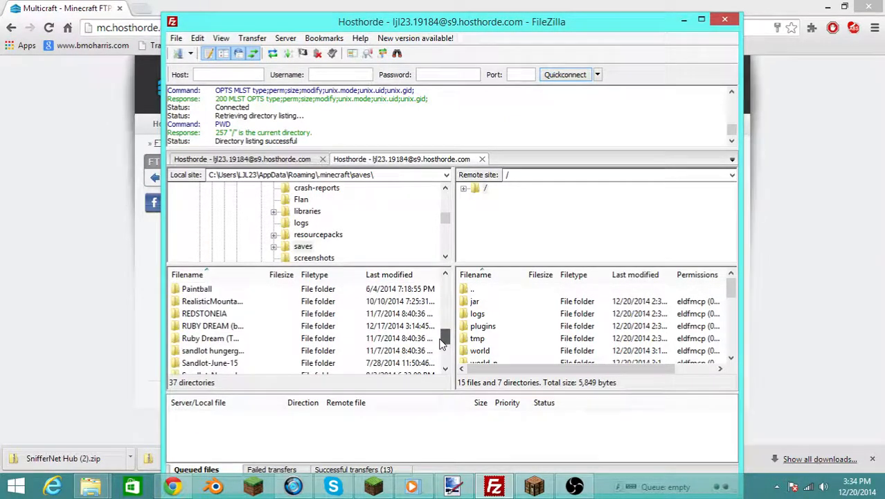
mouse_move(210, 338)
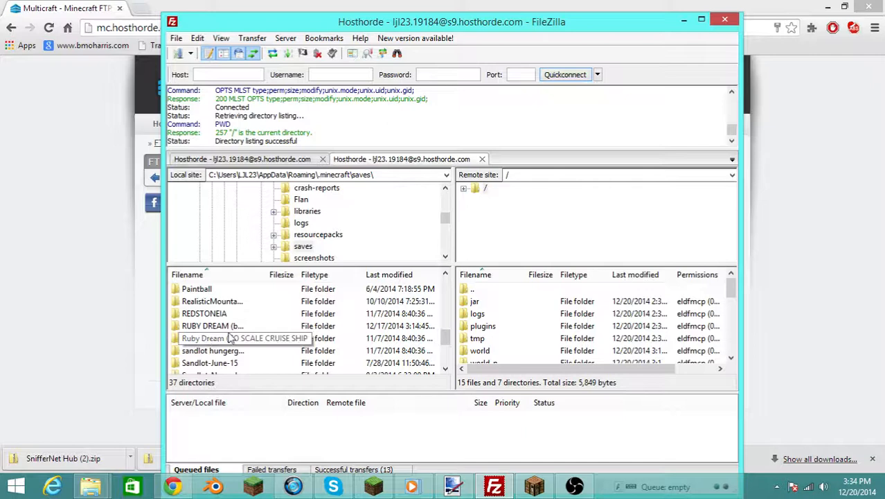
mouse_move(204, 325)
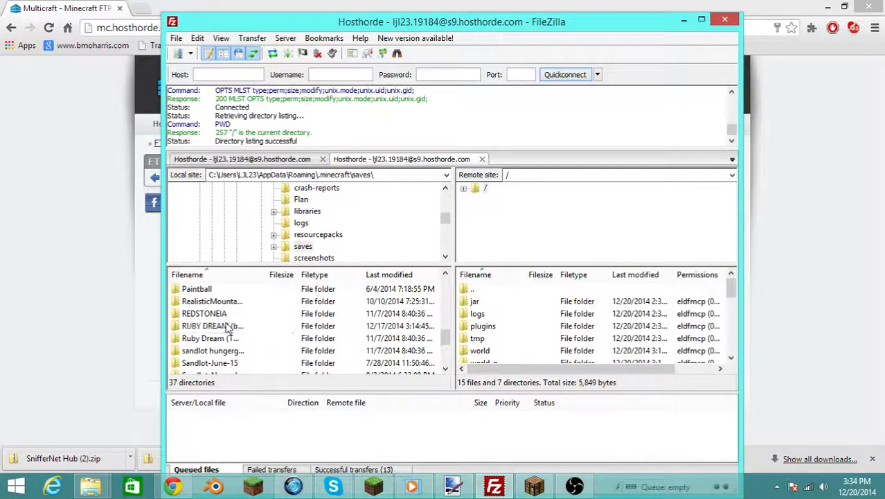
left_click(214, 326)
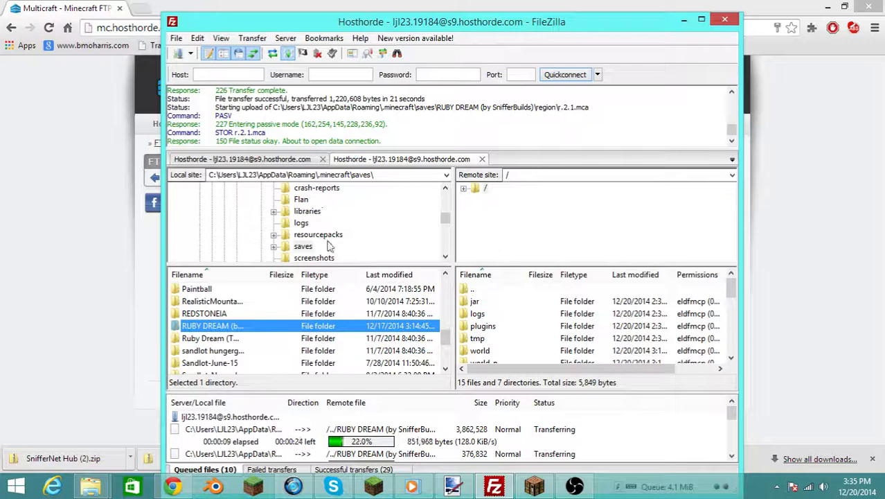
mouse_move(490, 291)
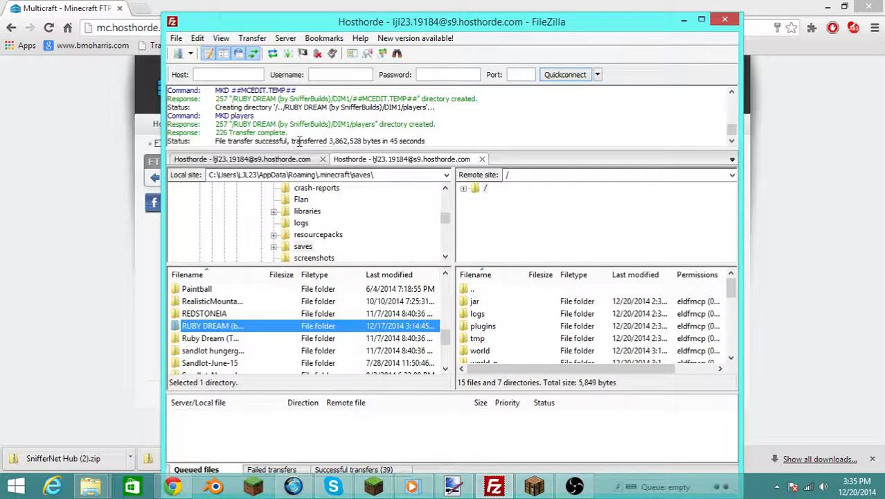
mouse_move(579, 292)
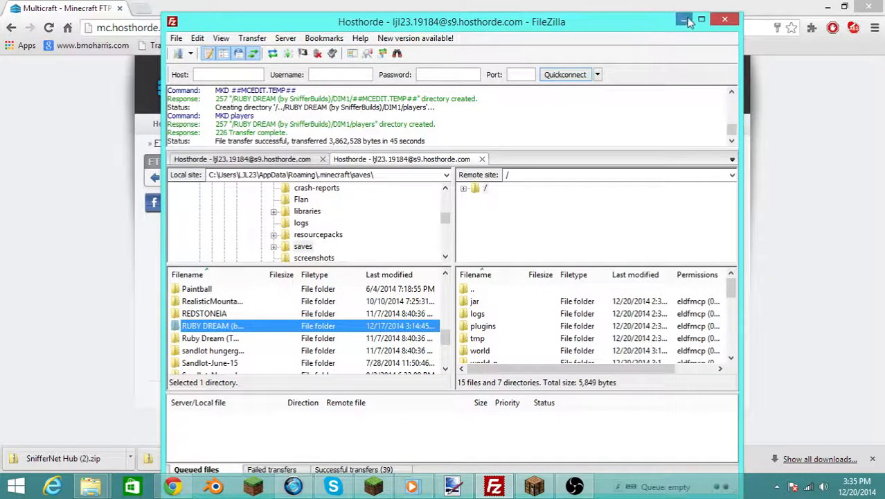
Step: After the RUBY DREAM upload finishes, return to the Multicraft FTP login page
left_click(684, 20)
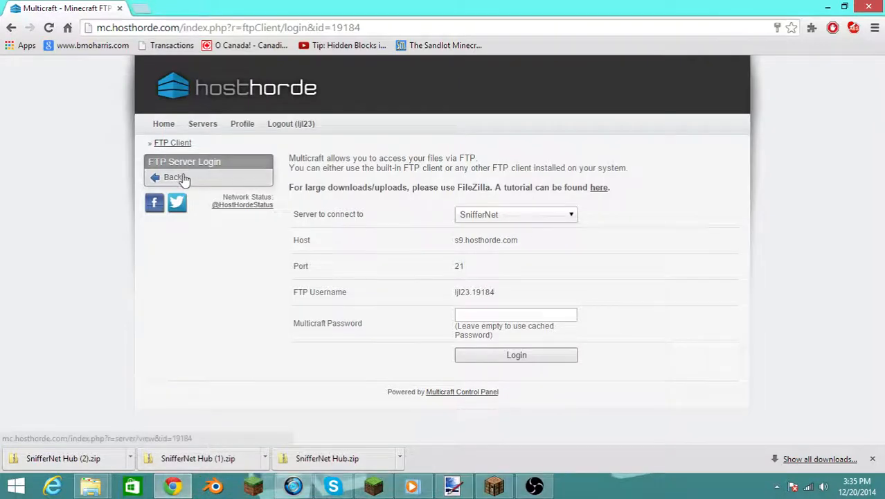
Step: Log in to the Multicraft FTP client, confirm RUBY DREAM is listed, then go to the Servers list
left_click(515, 354)
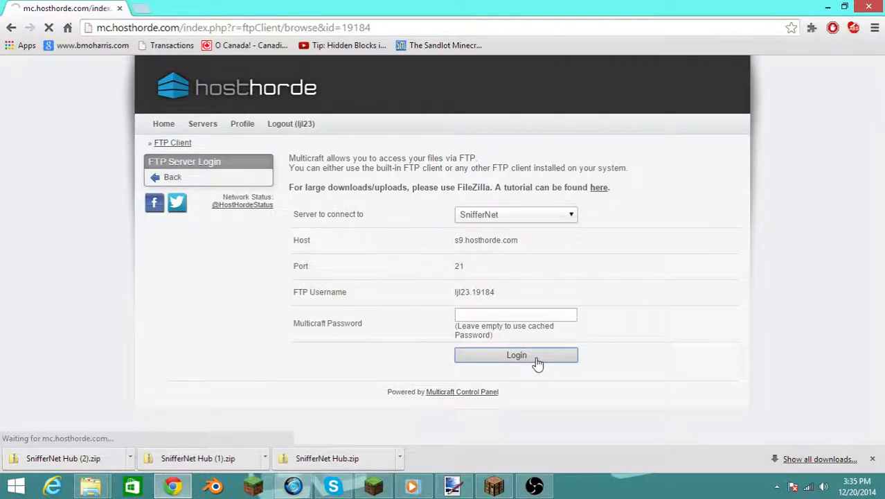
left_click(515, 355)
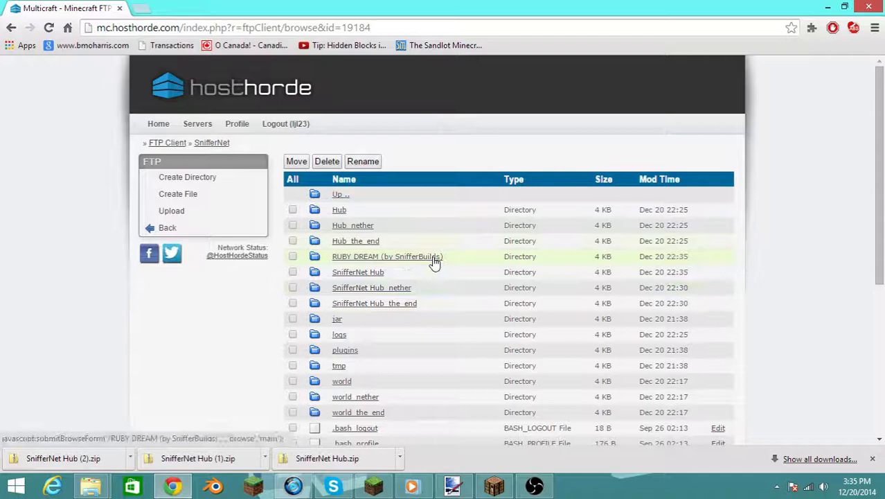
mouse_move(407, 266)
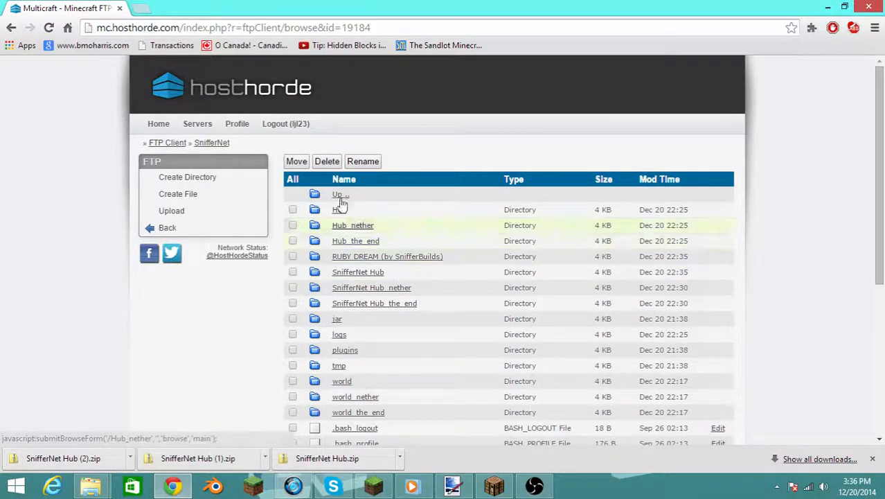
mouse_move(381, 256)
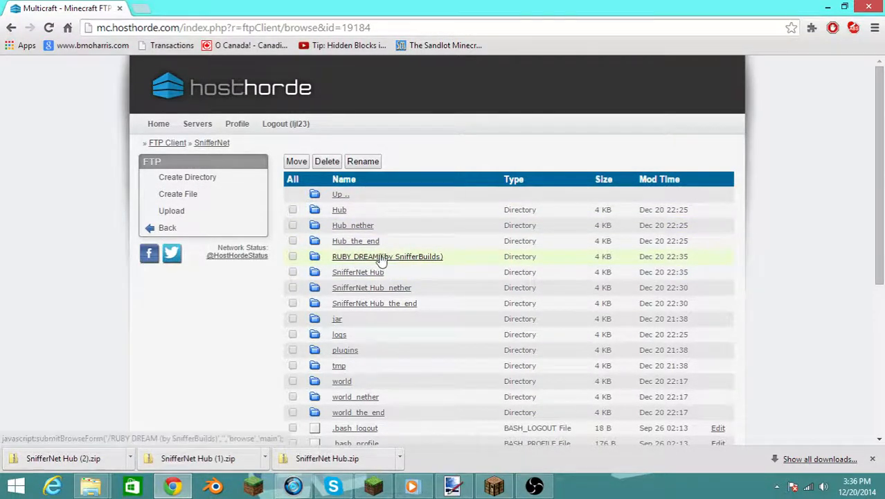
mouse_move(196, 123)
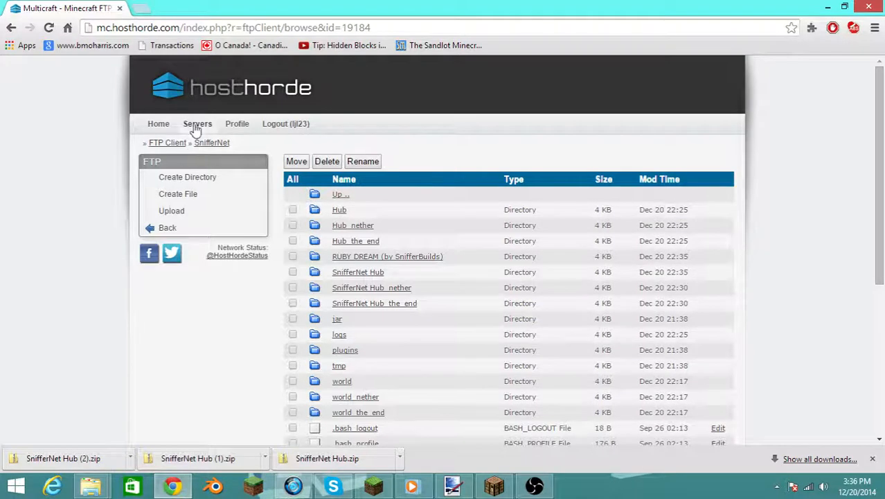
left_click(212, 143)
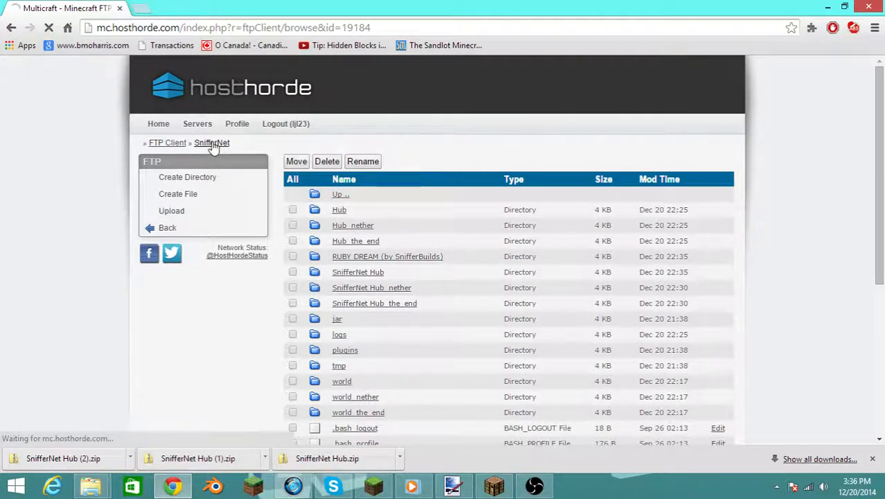
mouse_move(196, 124)
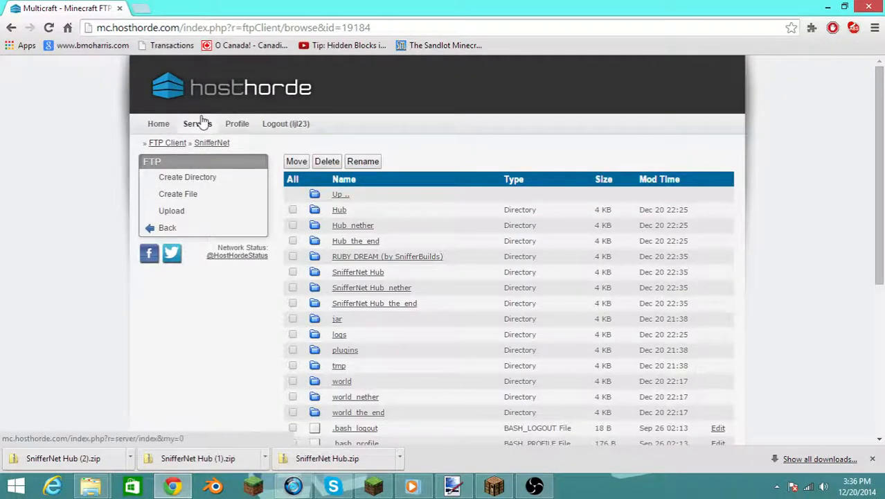
left_click(197, 124)
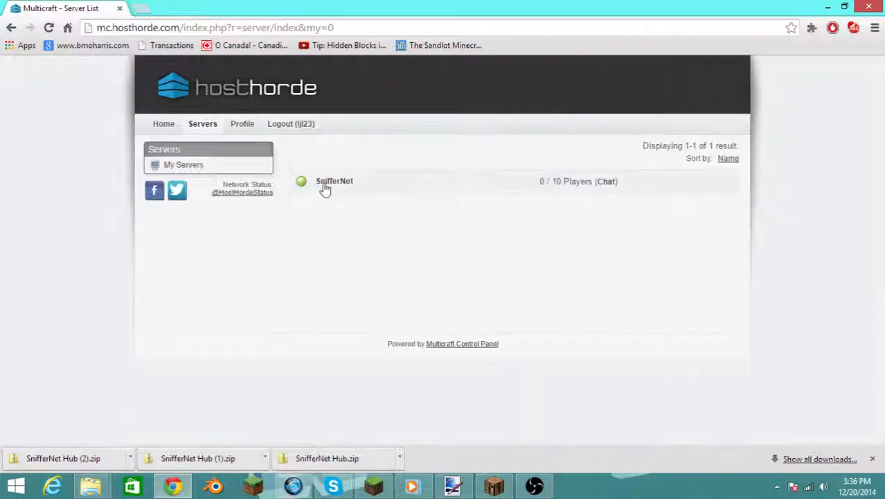
Step: On the SnifferNet settings page, clear the old World name SnifferNet Hub
left_click(335, 180)
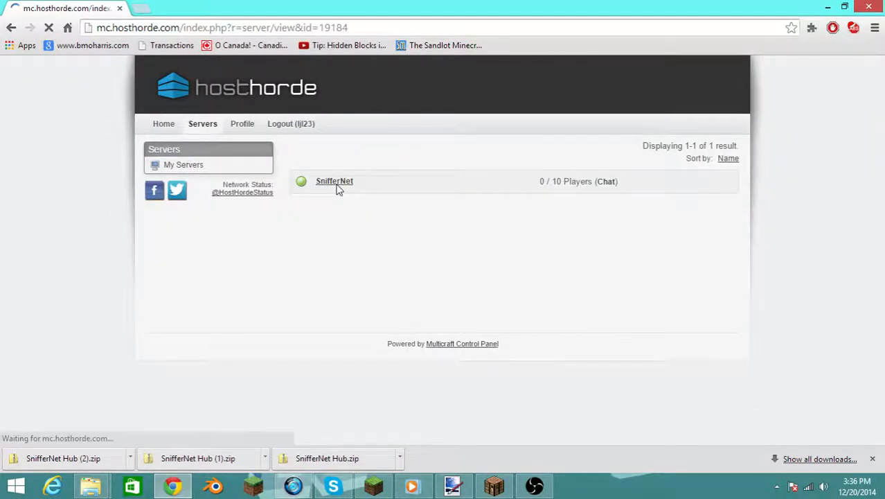
left_click(335, 180)
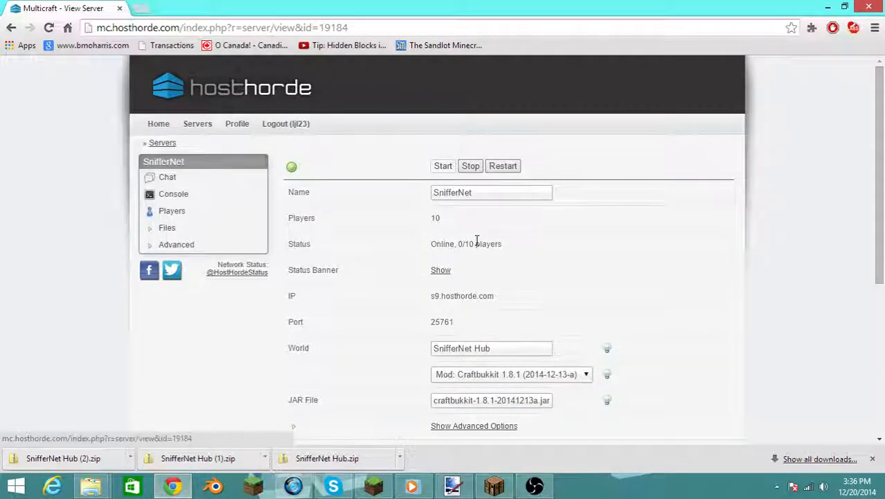
scroll("down", 3)
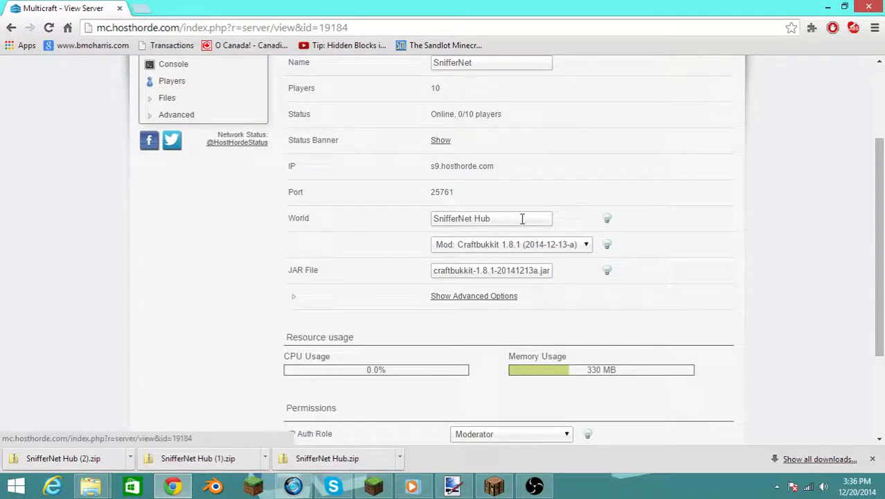
triple_click(492, 219)
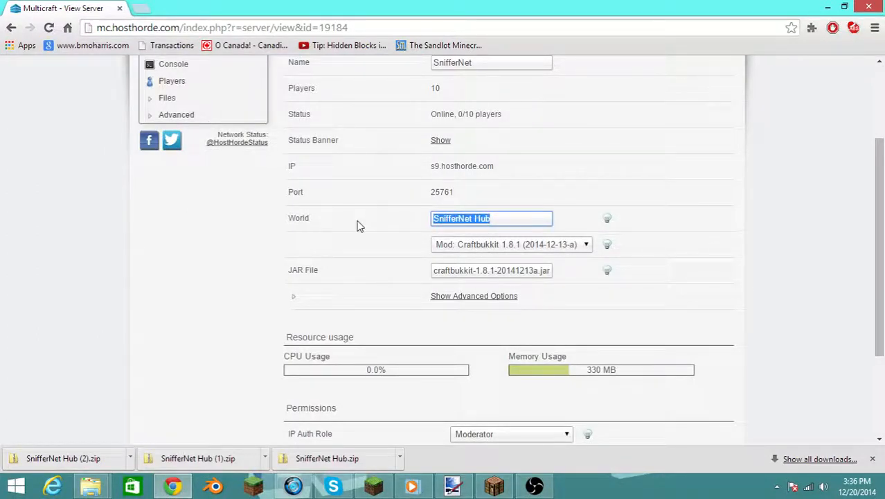
key("Delete")
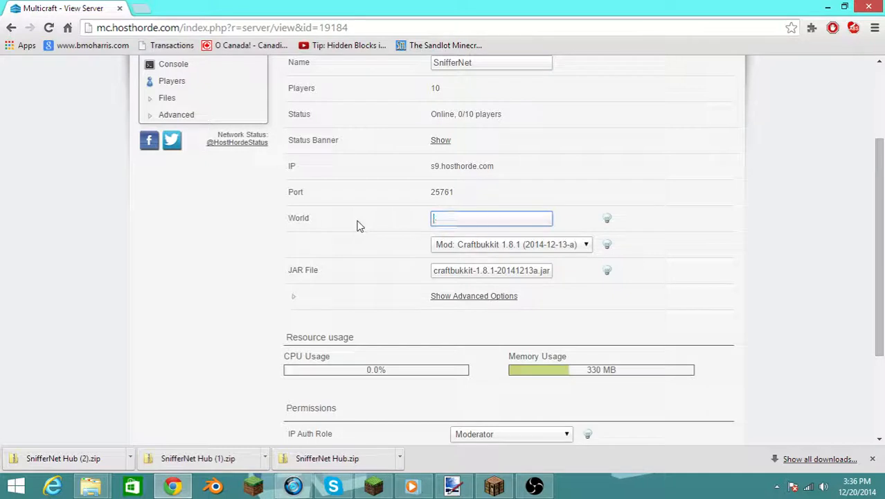
Step: Enter 'RUBY DREAM (by SnifferBuilds)' as the World setting and save it
scroll("up", 3)
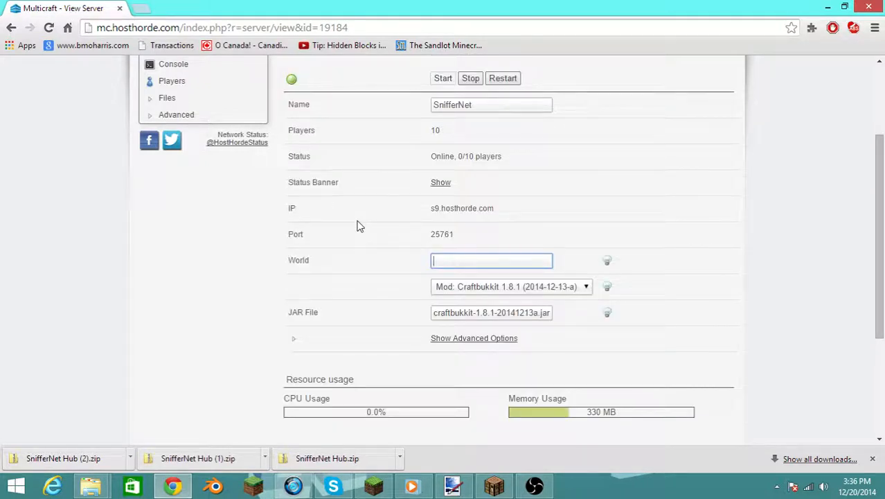
type("RUBY DRE")
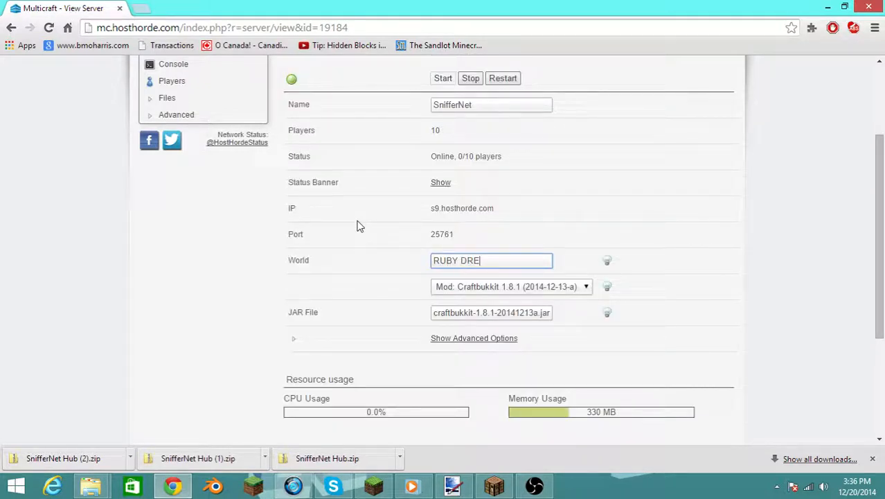
type("AM (by")
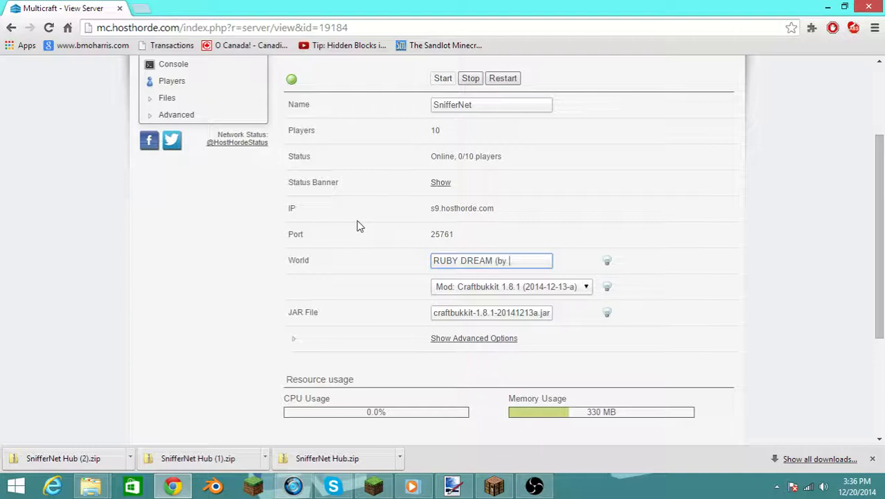
type("SnifferS")
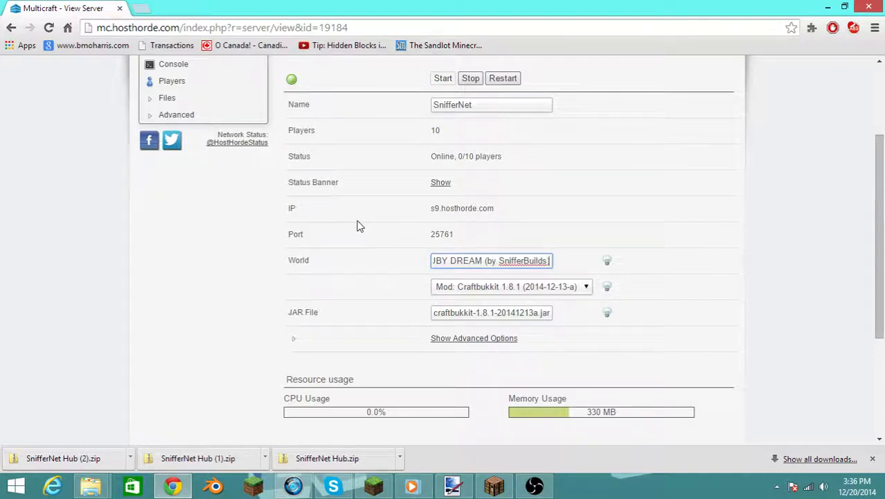
scroll("down", 3)
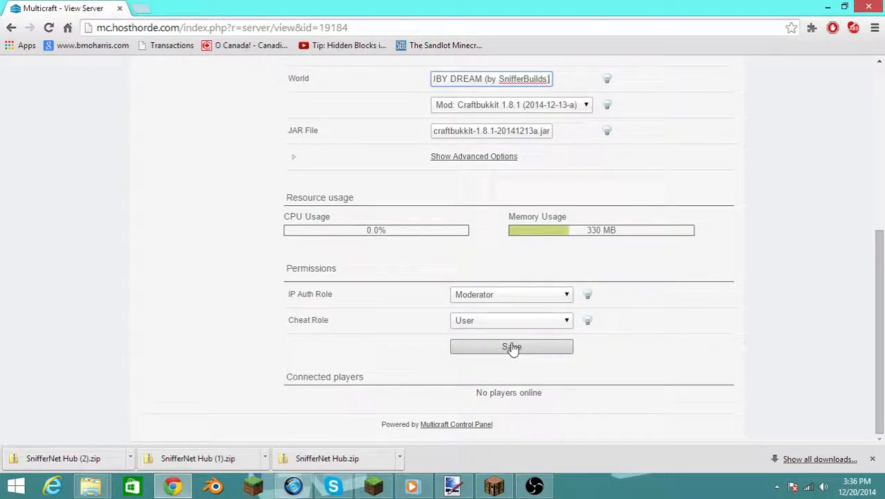
scroll("up", 3)
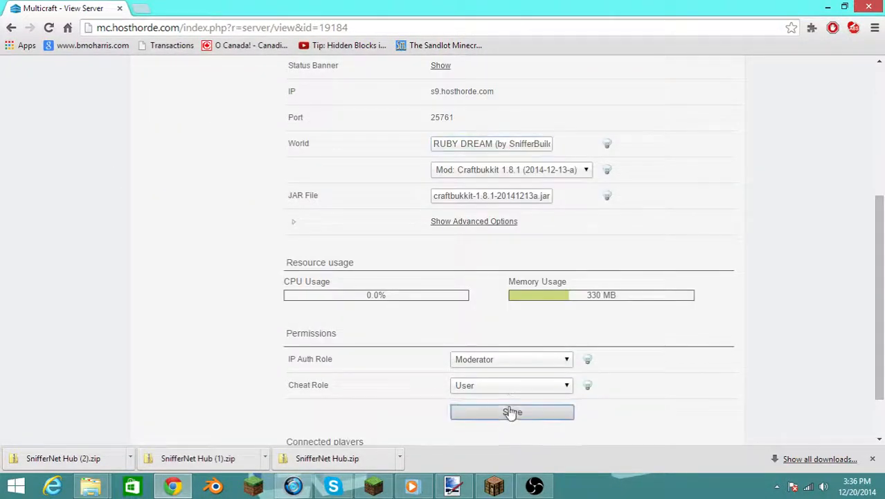
scroll("up", 3)
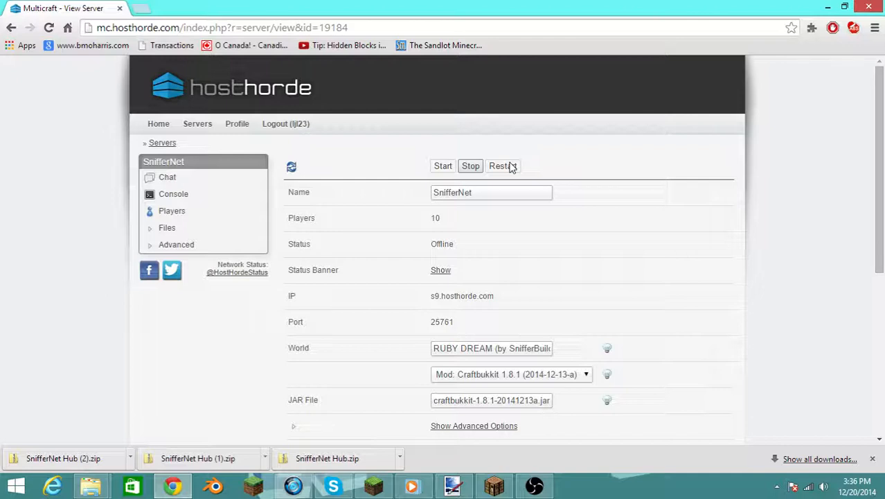
mouse_move(510, 166)
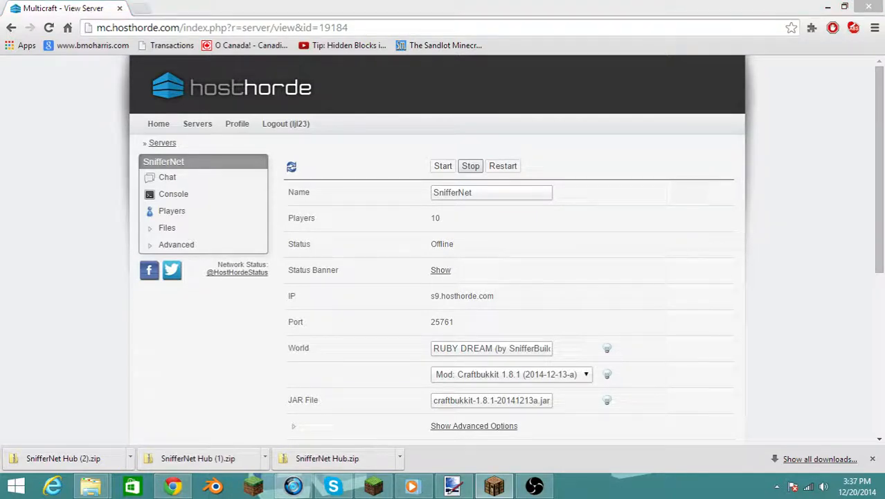
mouse_move(651, 195)
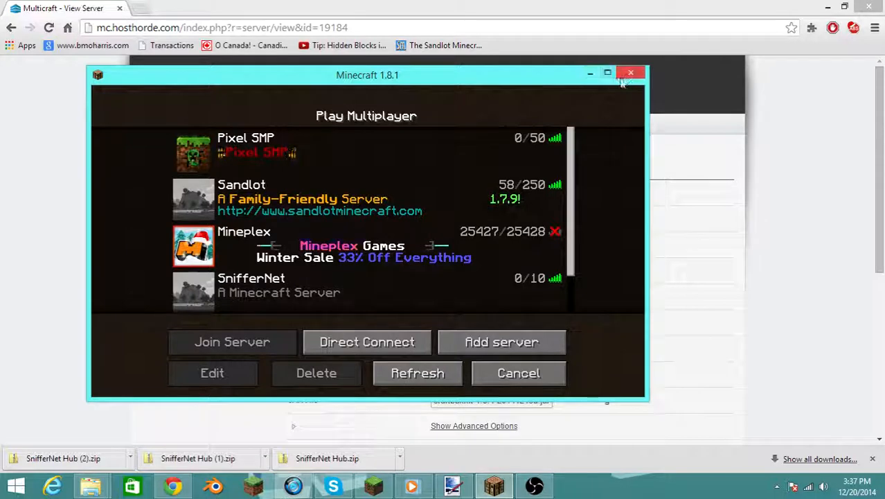
Step: Maximize the Minecraft window before joining the SnifferNet server
left_click(607, 72)
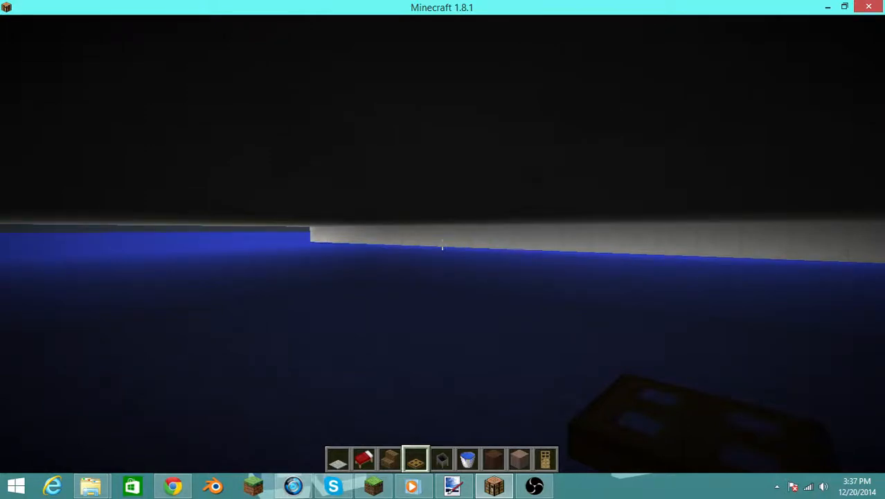
mouse_move(441, 243)
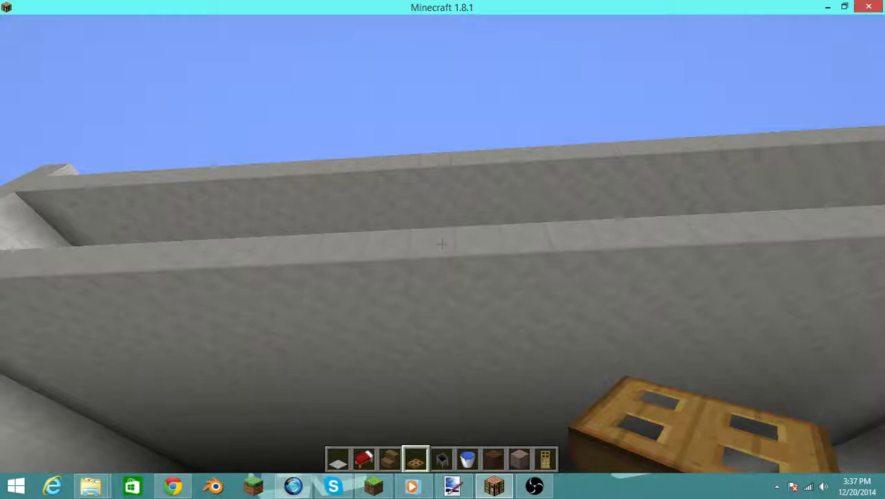
mouse_move(442, 250)
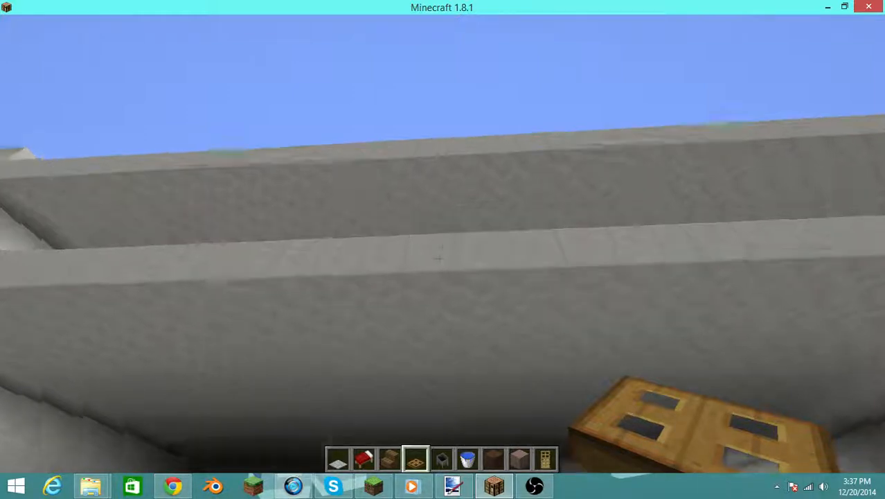